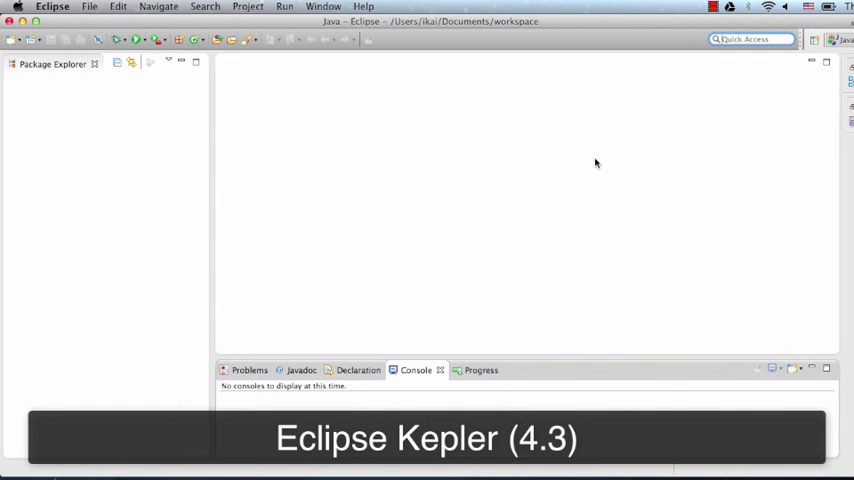
# Show About Eclipse to confirm the Kepler release of the IDE for Java Developers
pyautogui.click(53, 6)
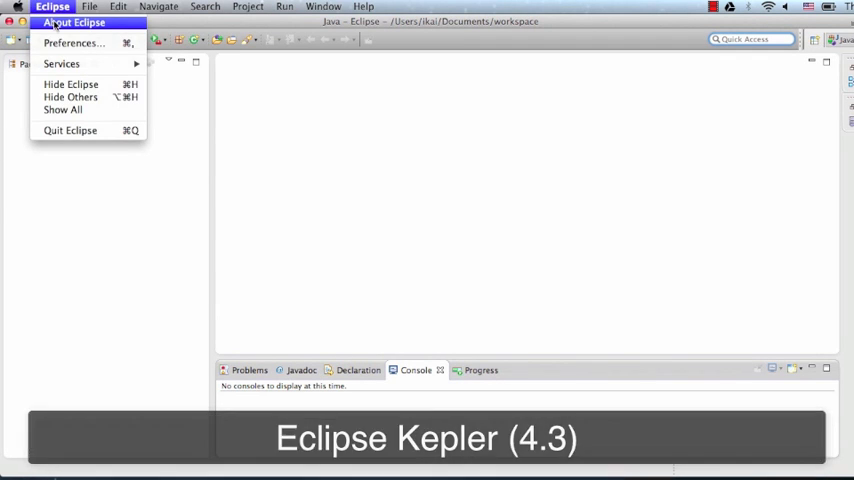
pyautogui.click(73, 22)
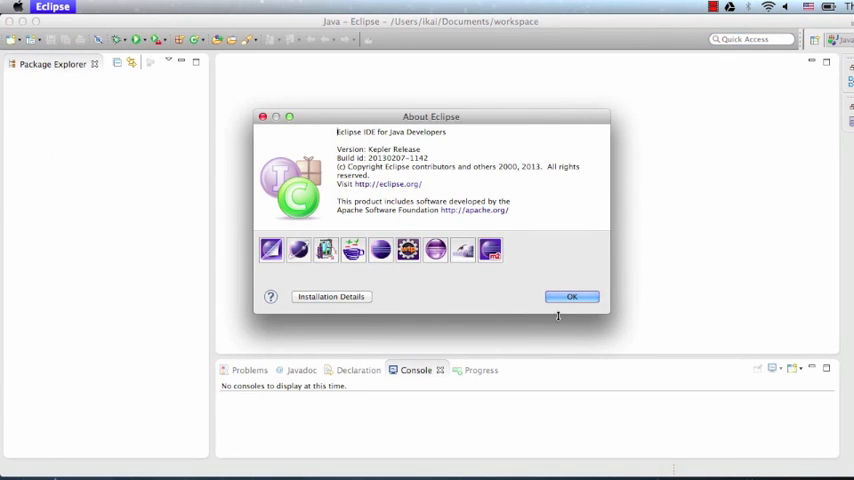
# Dismiss the About Eclipse dialog
pyautogui.click(571, 296)
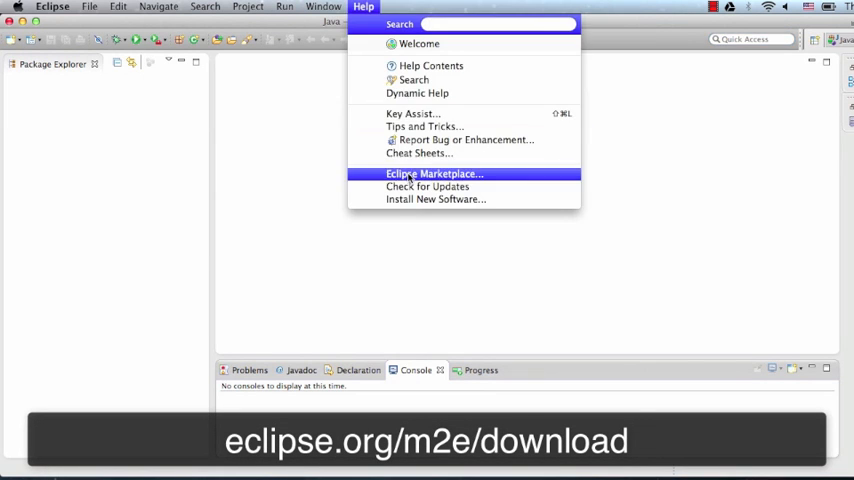
pyautogui.moveTo(435, 199)
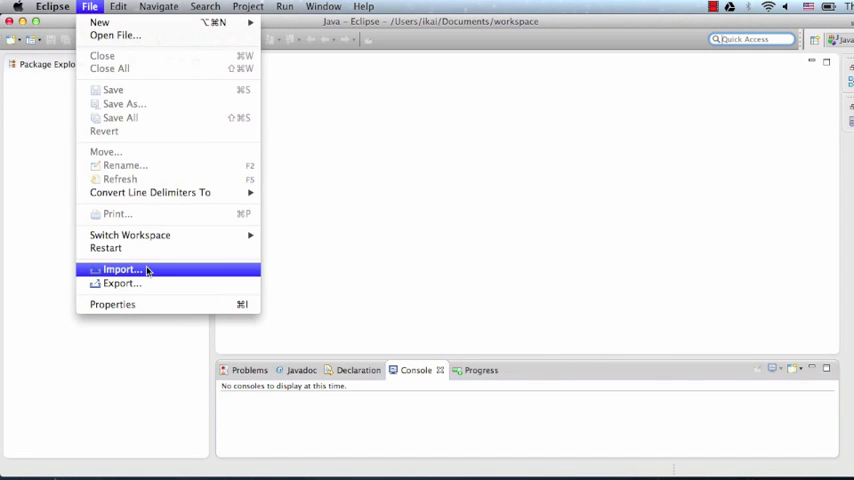
# Start an import filtered by 'maven' and choose Existing Maven Projects as the source
pyautogui.click(122, 269)
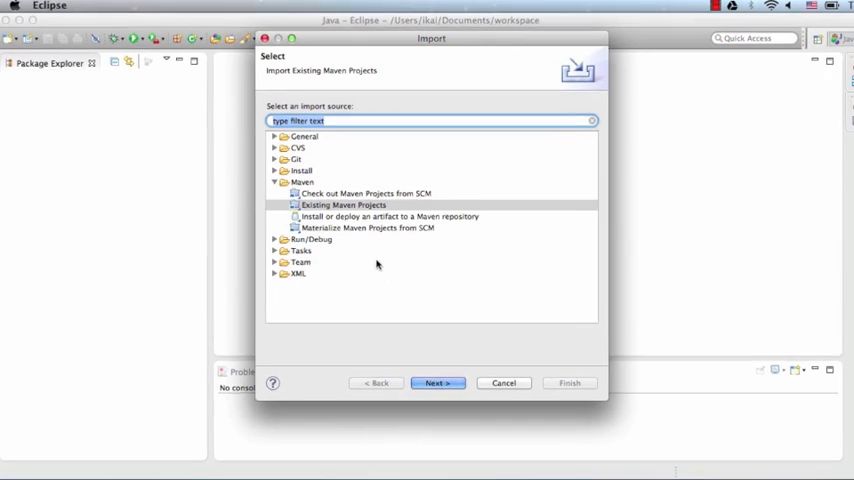
pyautogui.write('maven')
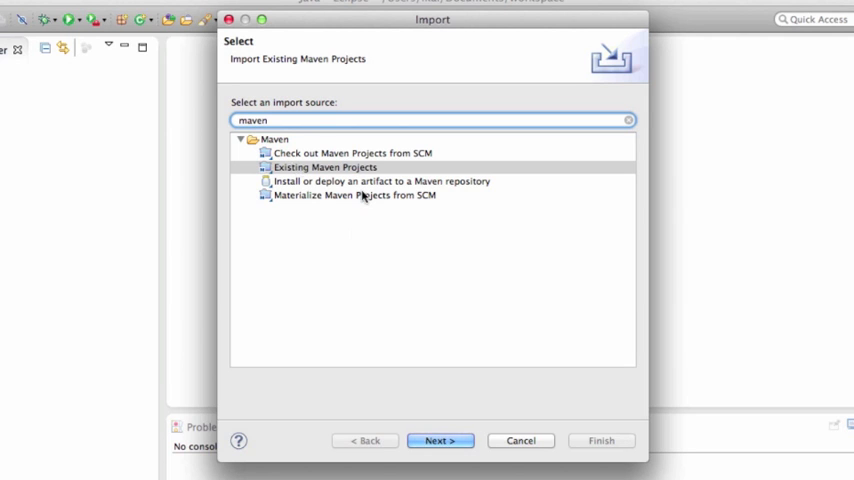
pyautogui.click(325, 167)
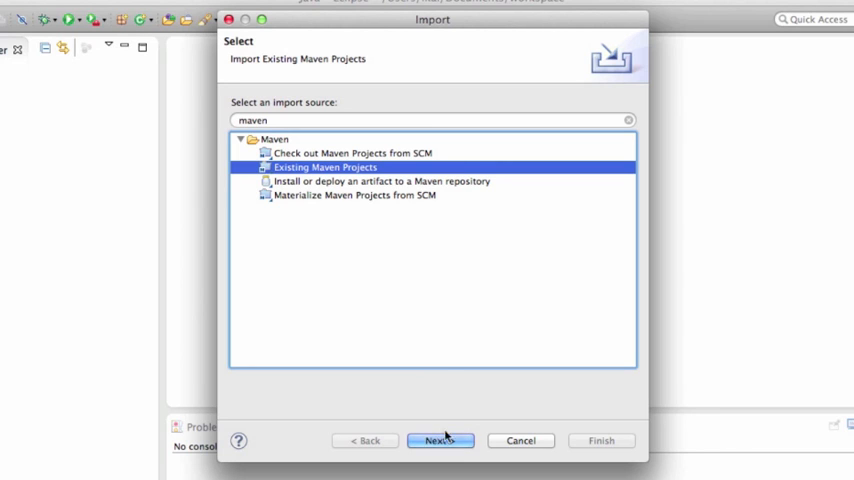
pyautogui.moveTo(434, 350)
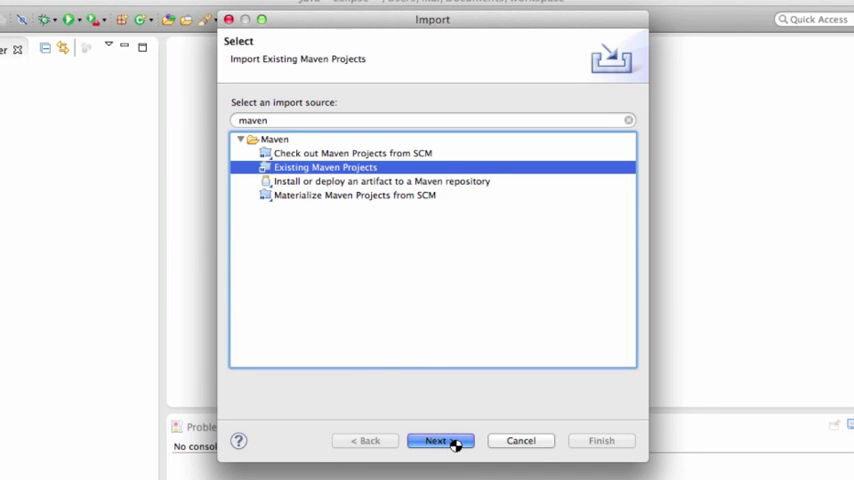
pyautogui.click(440, 440)
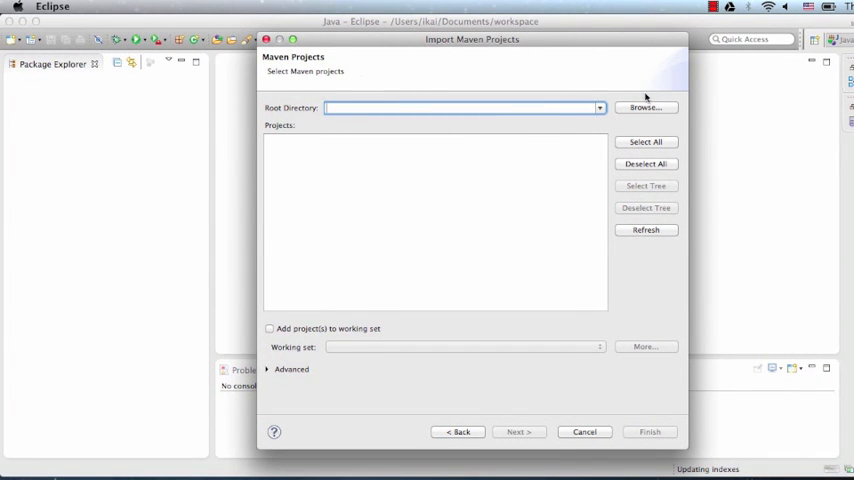
# Set the root directory to the YouTube search sample folder and finish importing
pyautogui.click(645, 107)
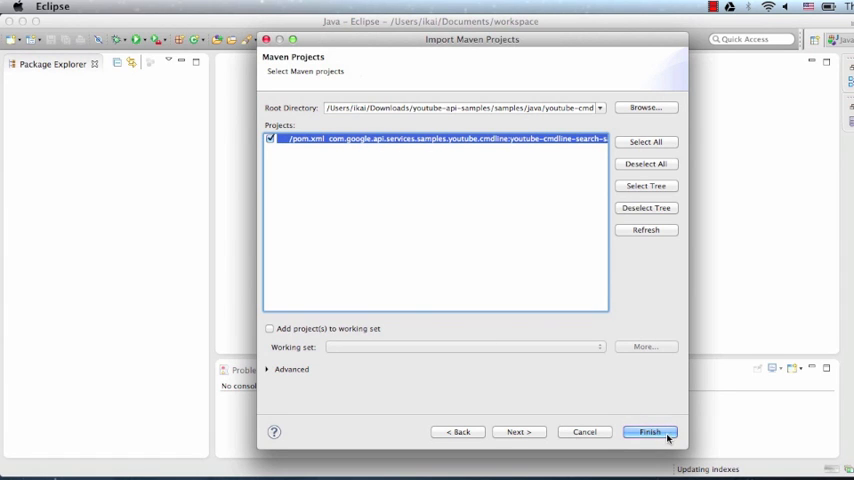
pyautogui.click(648, 431)
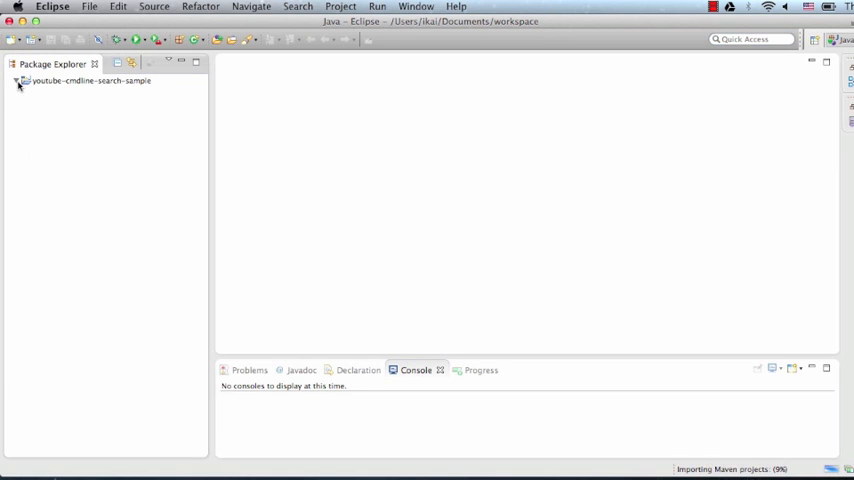
# Expand youtube-cmdline-search-sample and its src/main/java package, then select Search.java
pyautogui.click(16, 80)
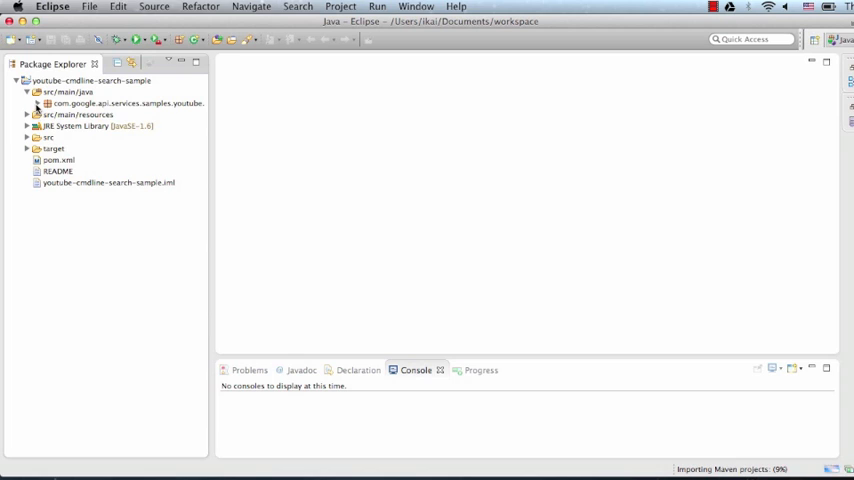
pyautogui.click(38, 103)
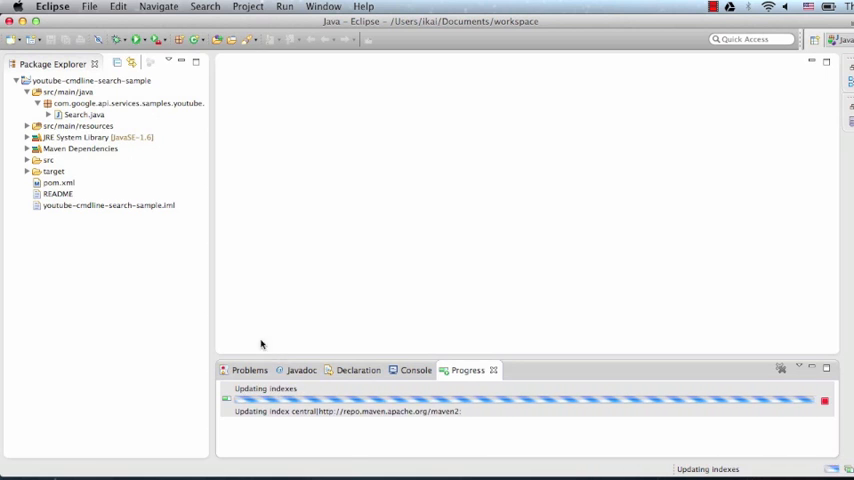
pyautogui.click(80, 114)
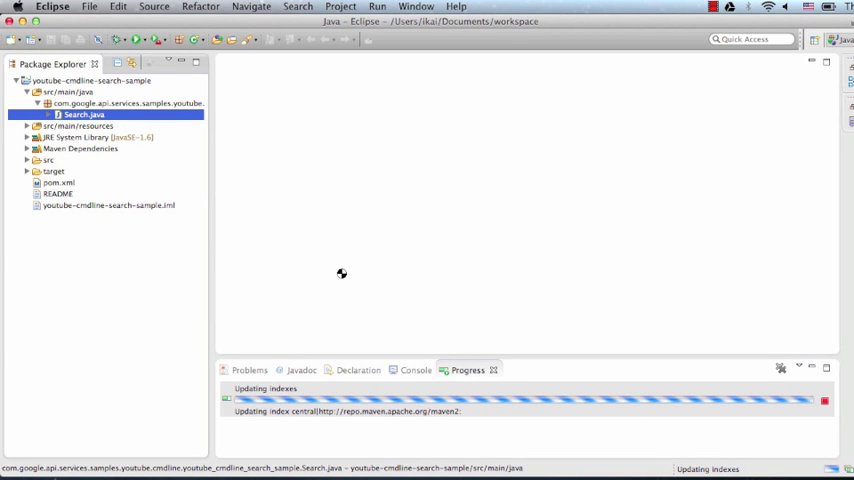
# Open Search.java, expand Maven Dependencies, and show the Run menu commands
pyautogui.doubleClick(84, 114)
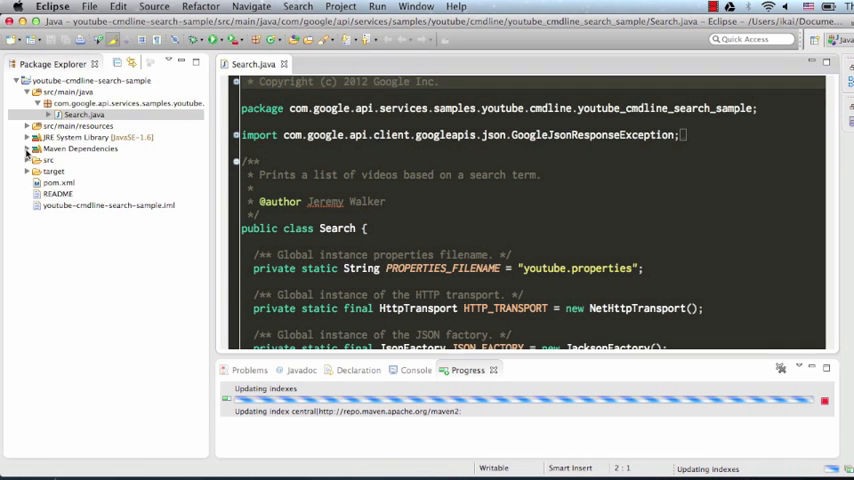
pyautogui.click(28, 148)
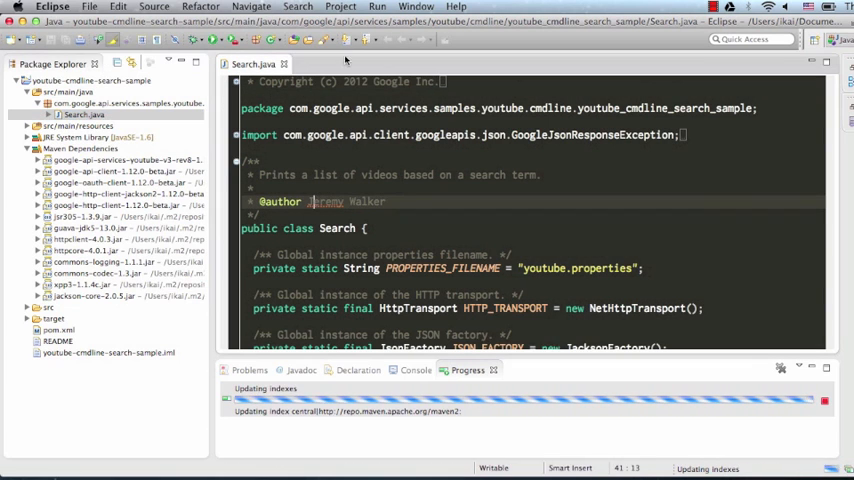
pyautogui.click(377, 7)
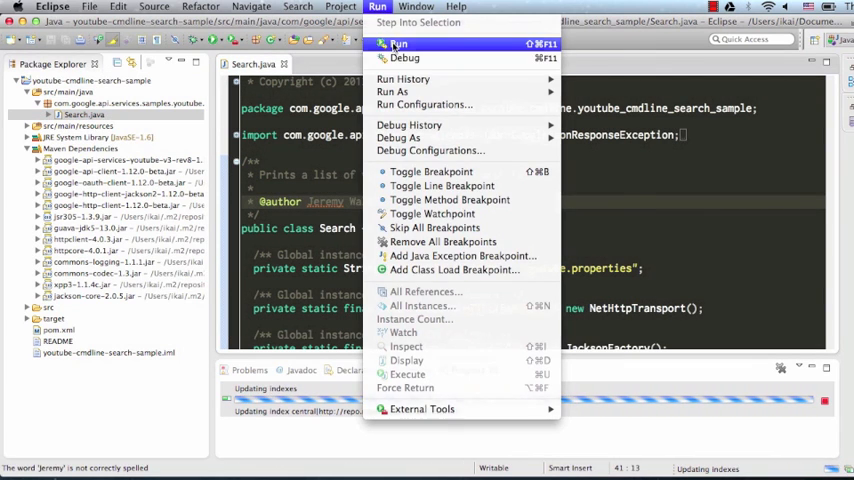